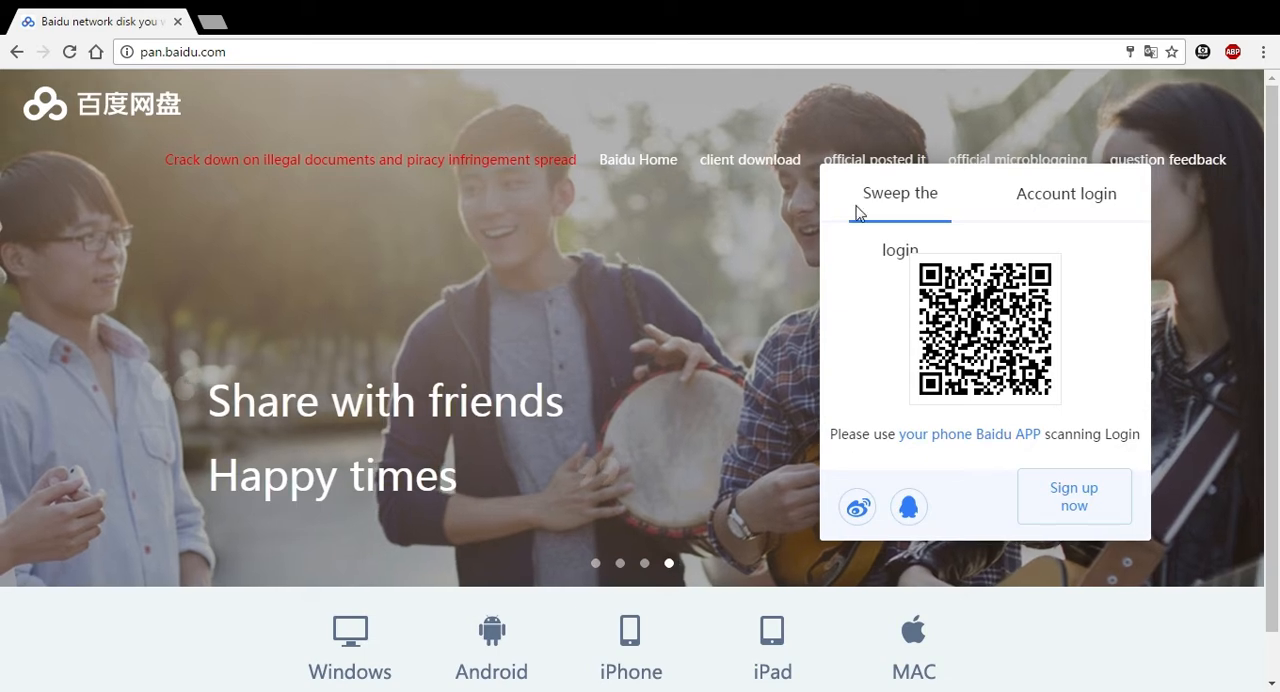
Start signing up for a new Baidu account from the login panel
left_click(1072, 496)
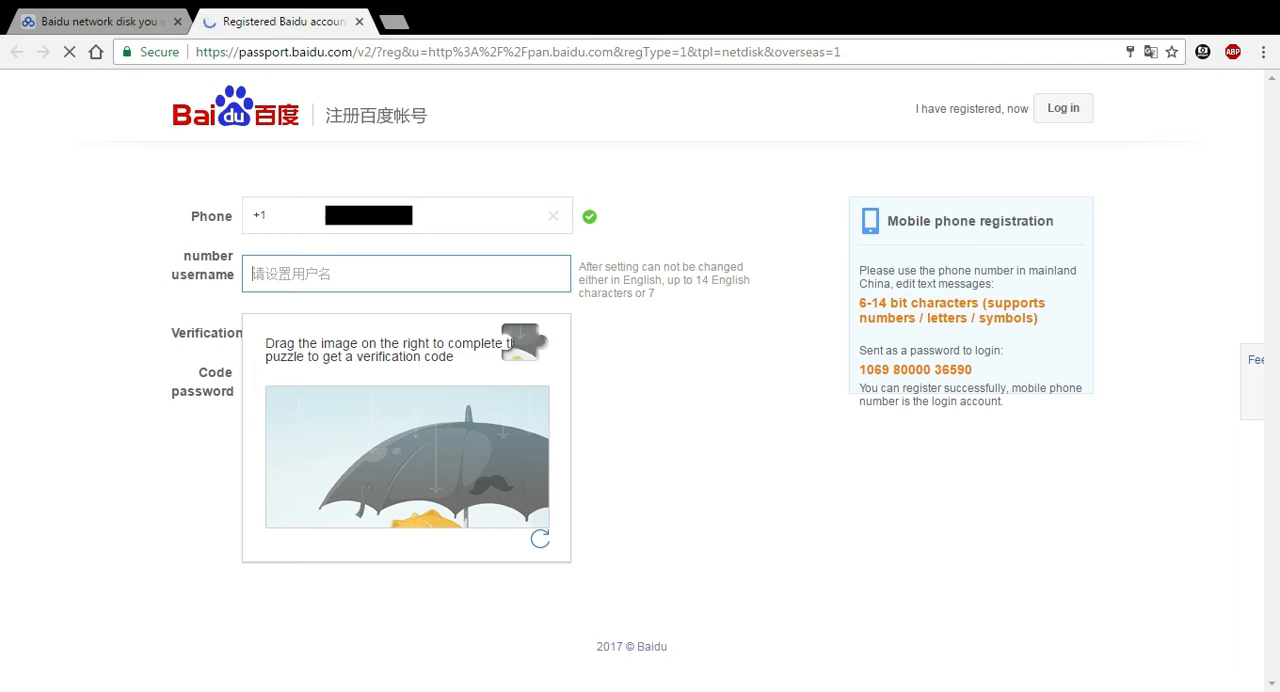
Enter a username and solve the slider puzzle to request an SMS verification code
type("M")
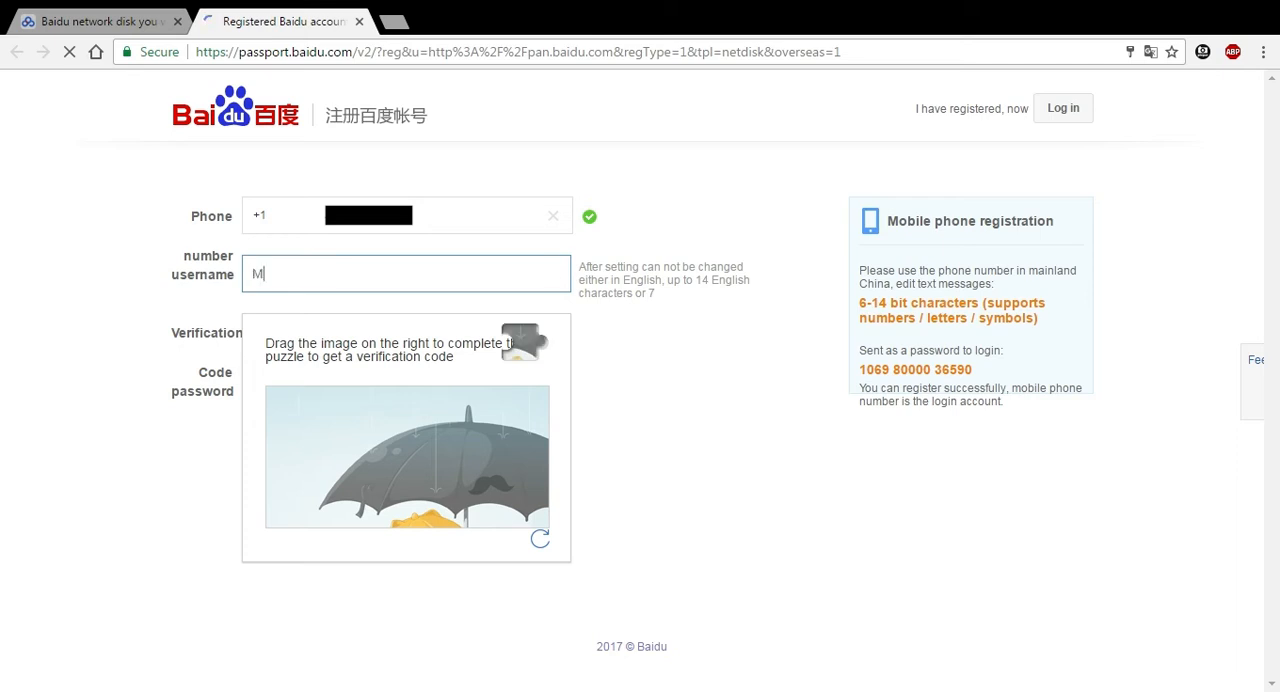
type("yTestAcount4")
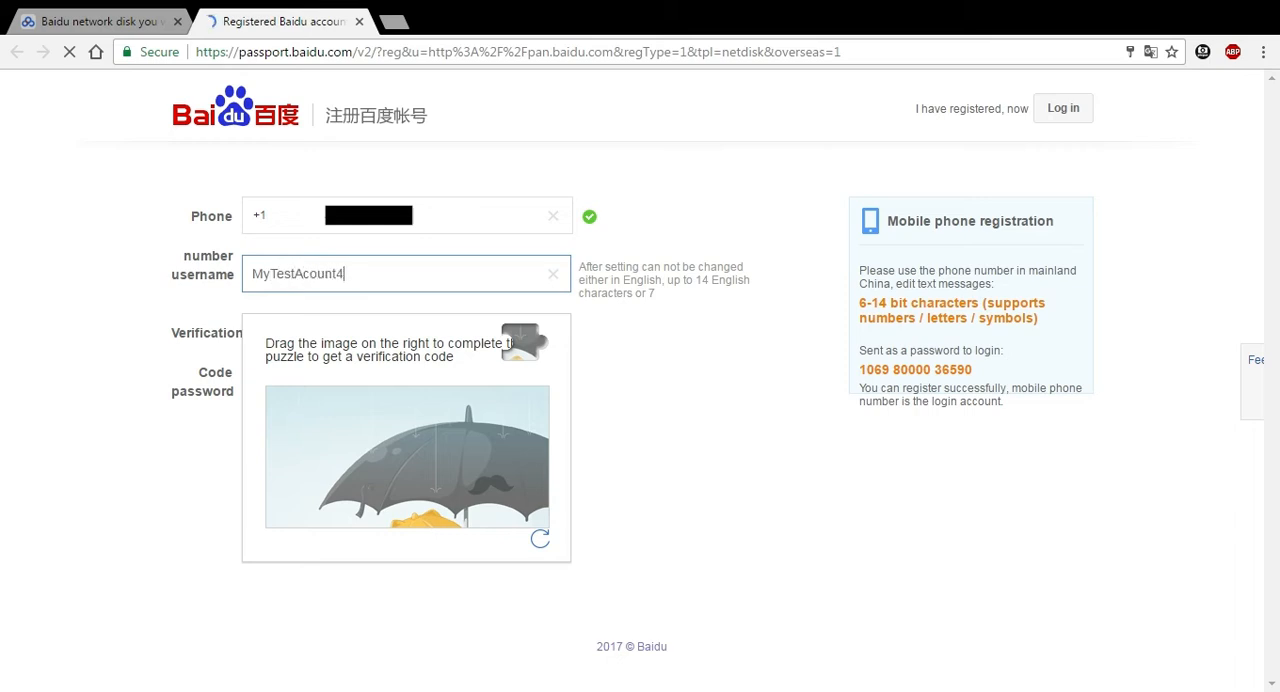
type("2")
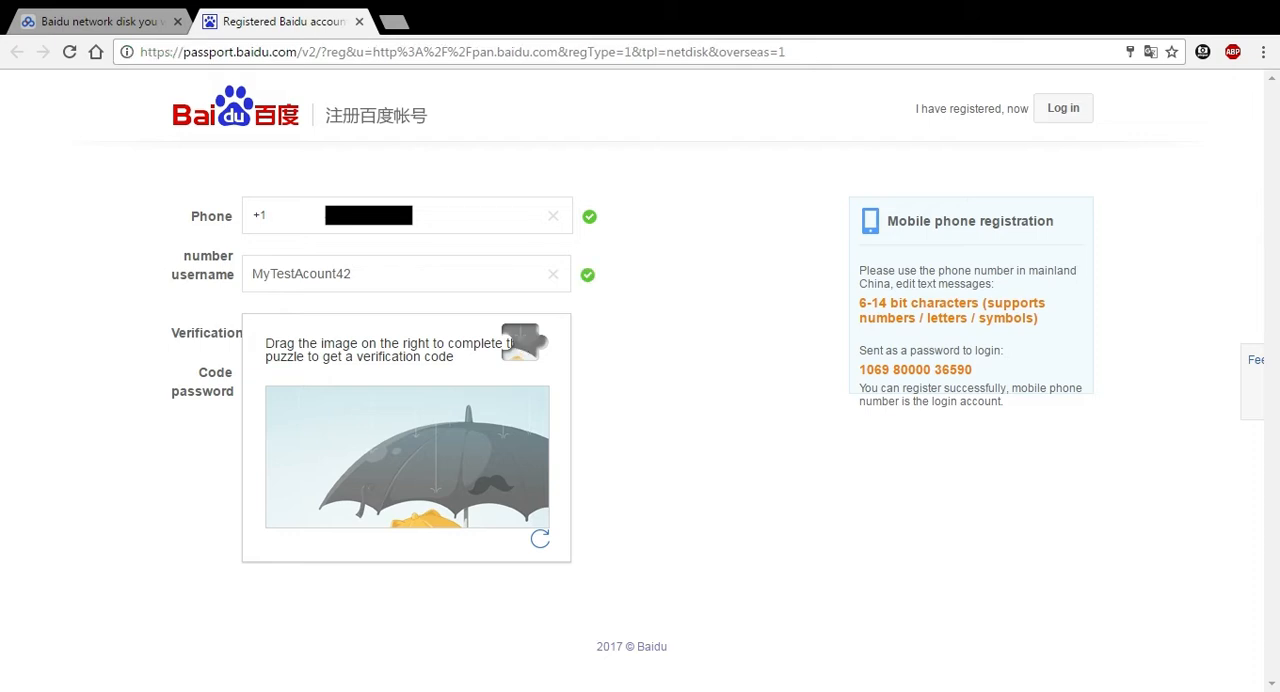
left_click_drag(520, 344, 444, 490)
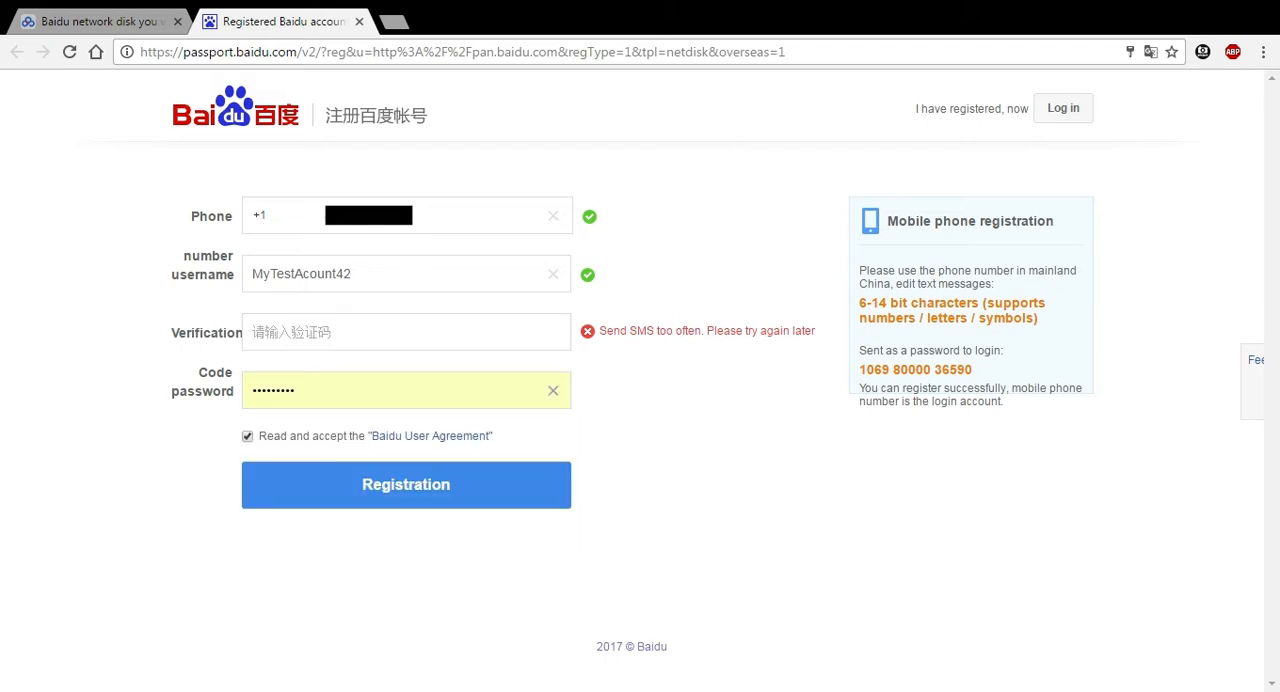
Fill in the SMS code and password, accept the agreement and submit the registration
left_click(400, 390)
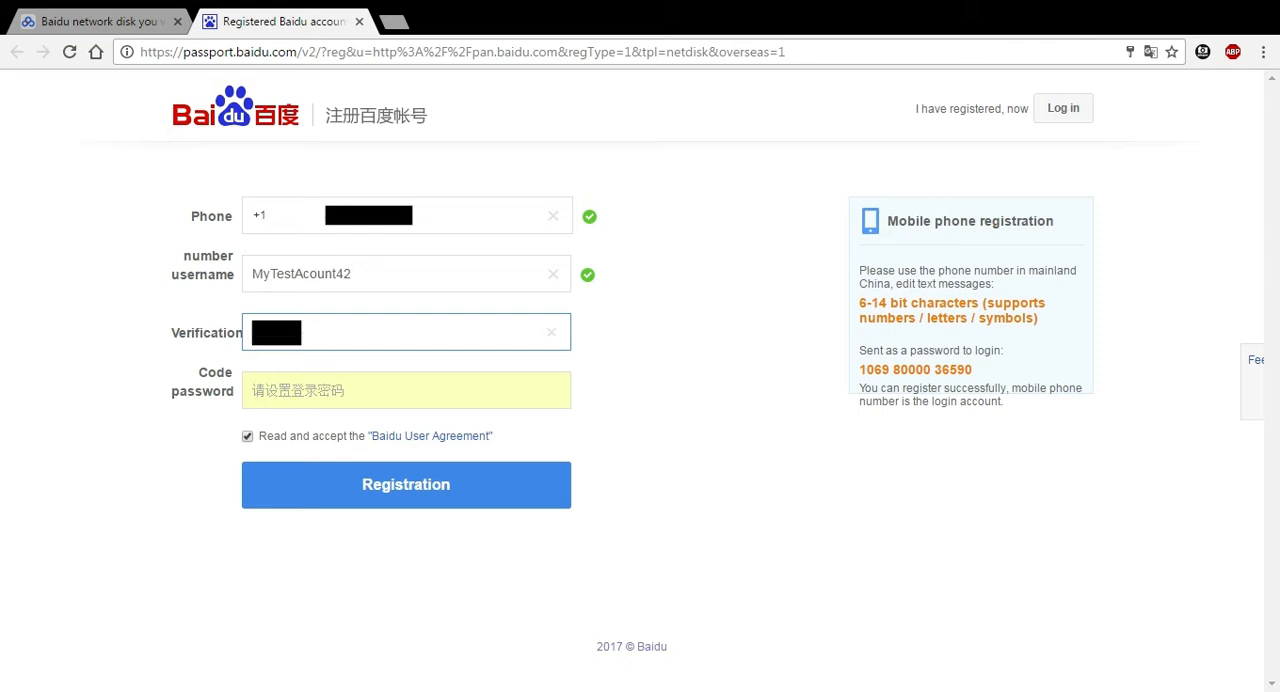
left_click(404, 390)
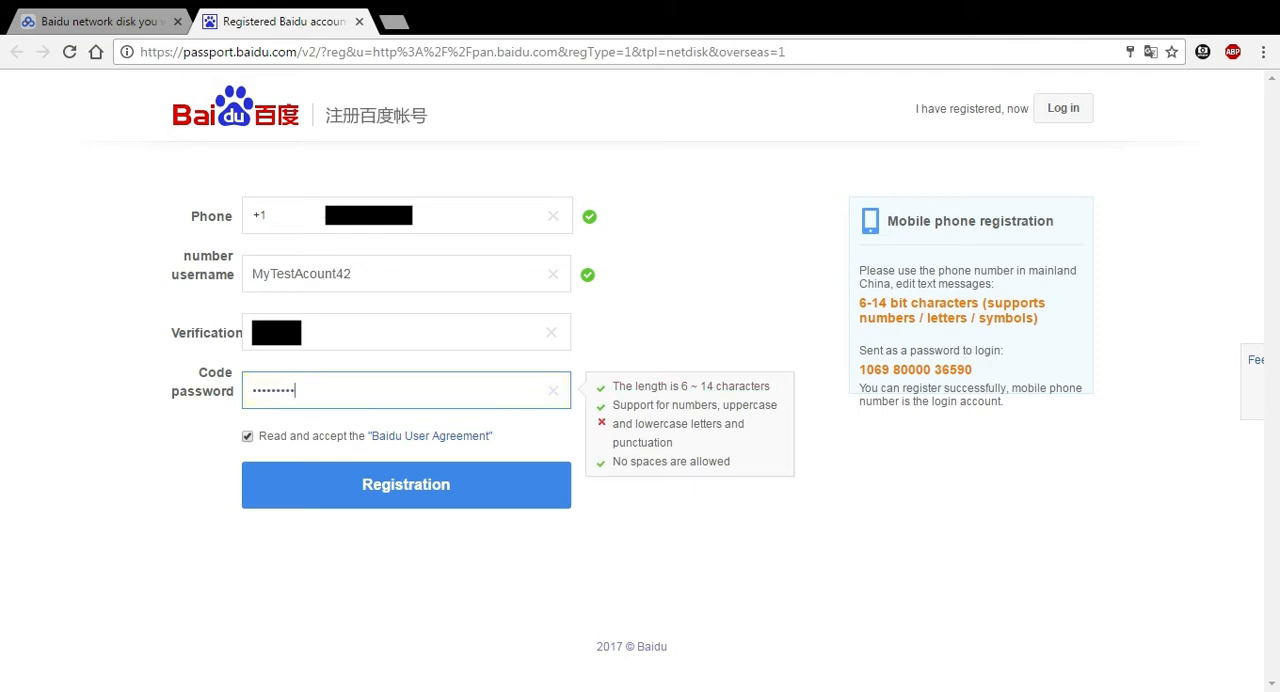
left_click(404, 484)
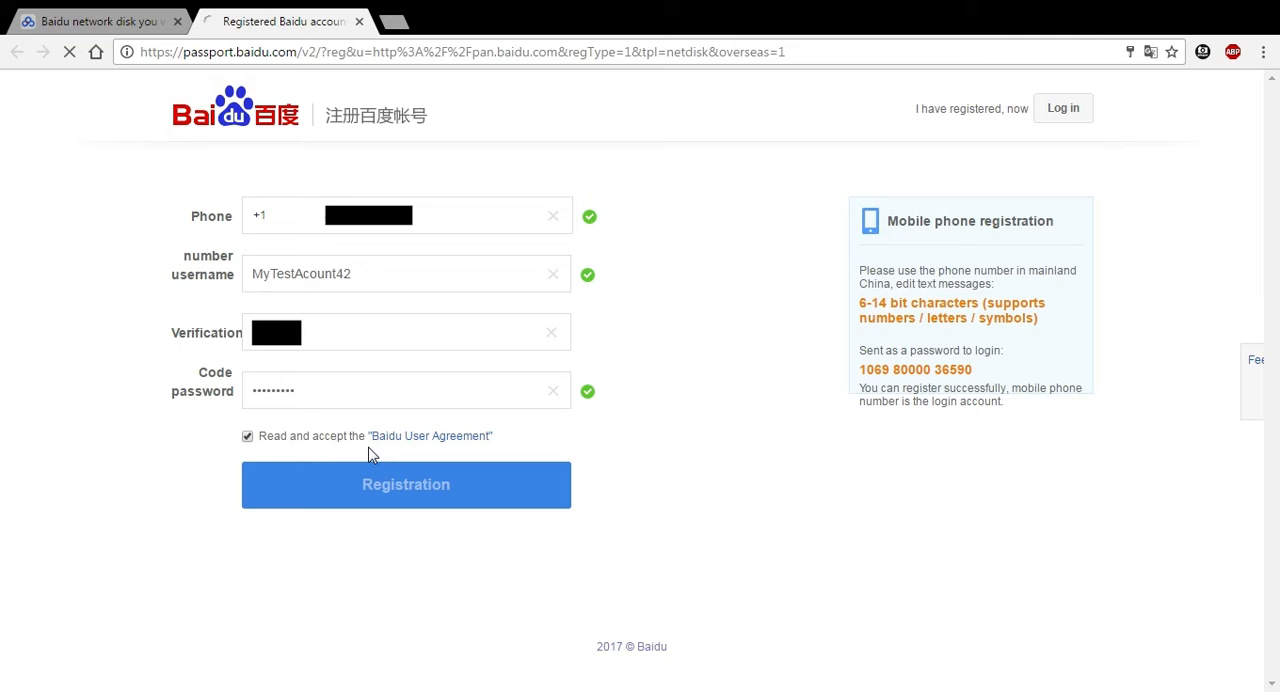
Finish registration and dismiss the new-look welcome notice over the empty file list
left_click(404, 484)
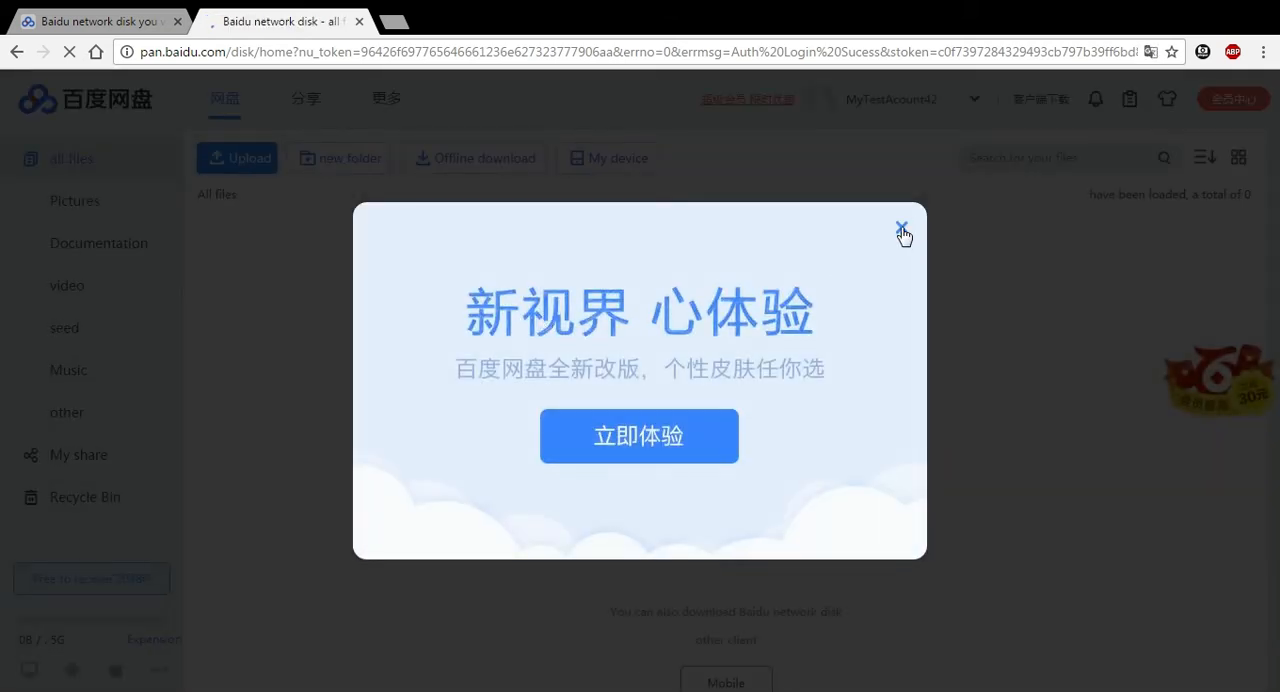
left_click(900, 228)
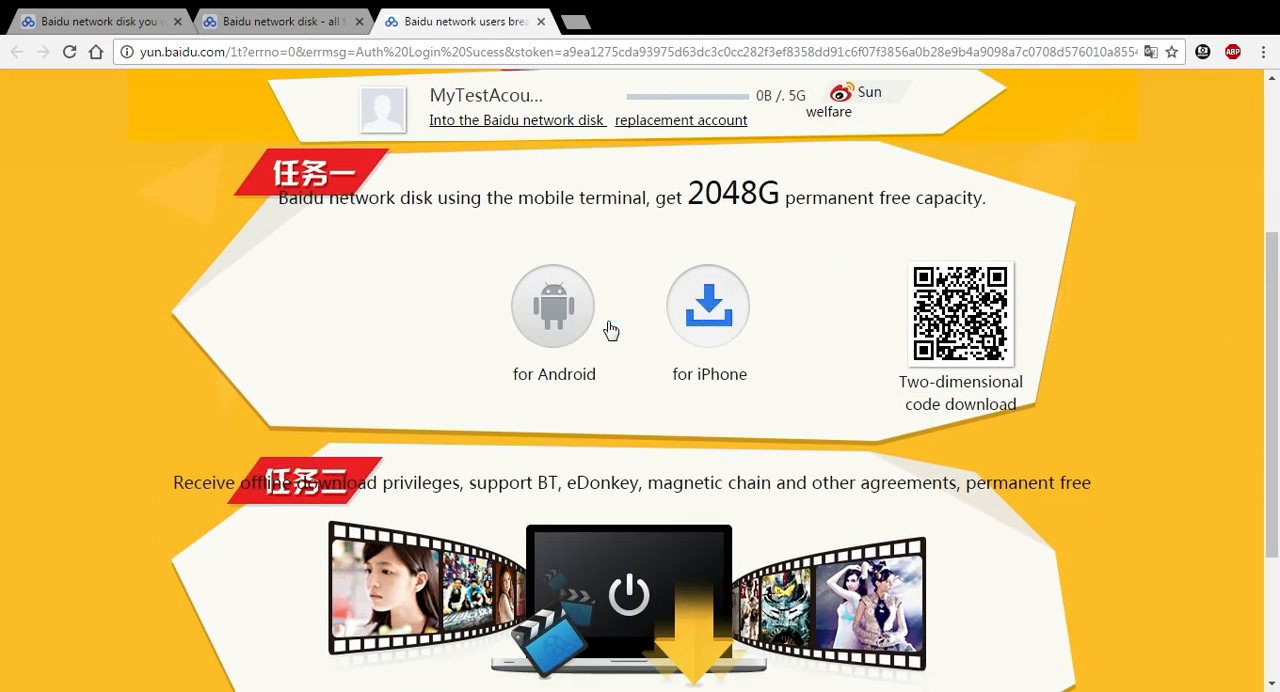
Download the Android APK installer from the 2048G free-capacity promotion page
left_click(554, 306)
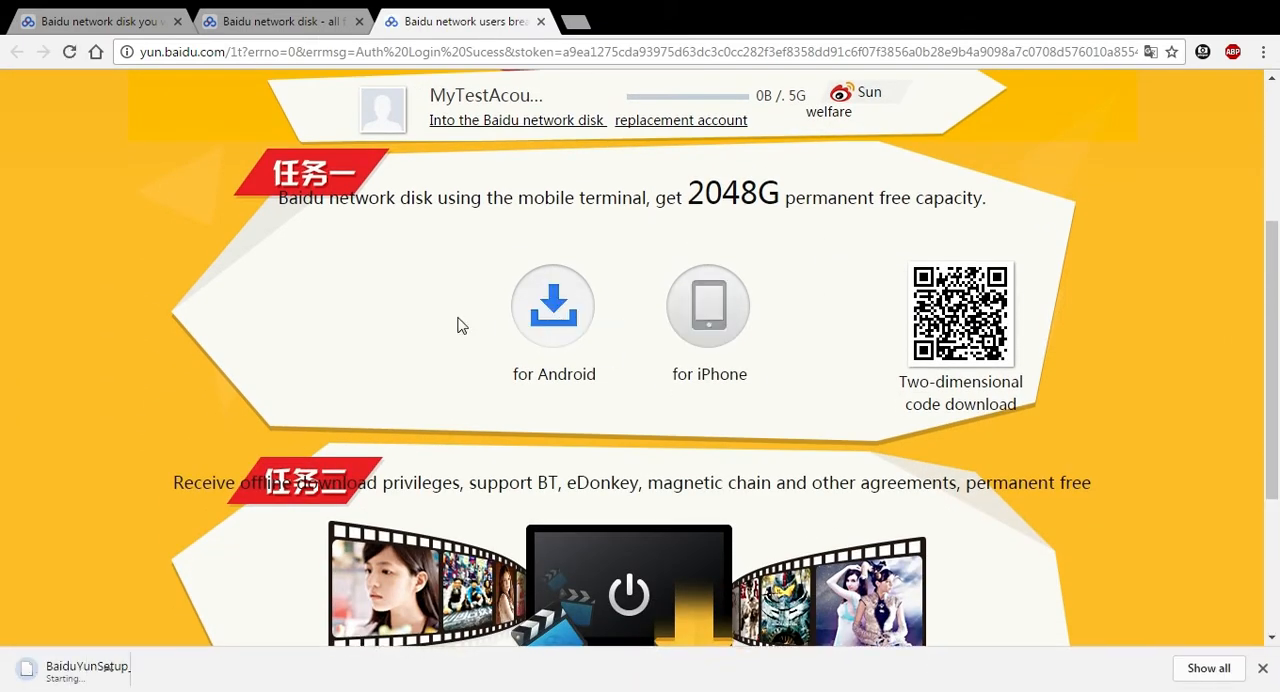
left_click(552, 308)
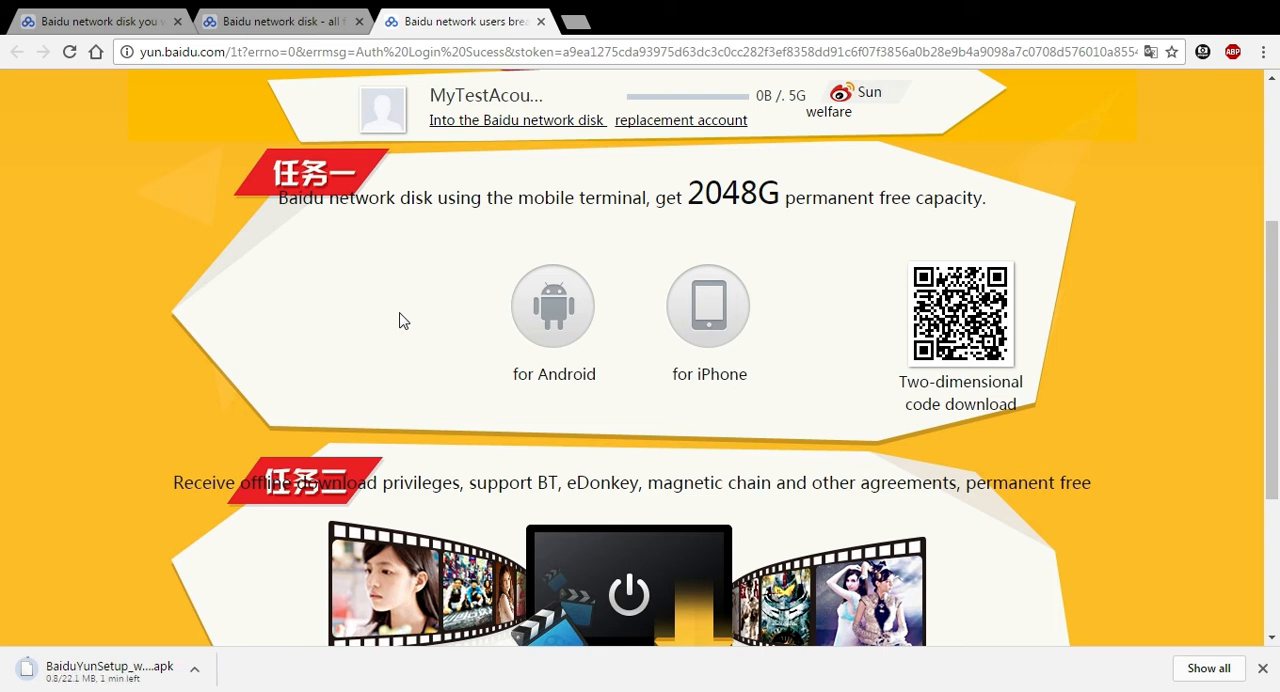
mouse_move(398, 378)
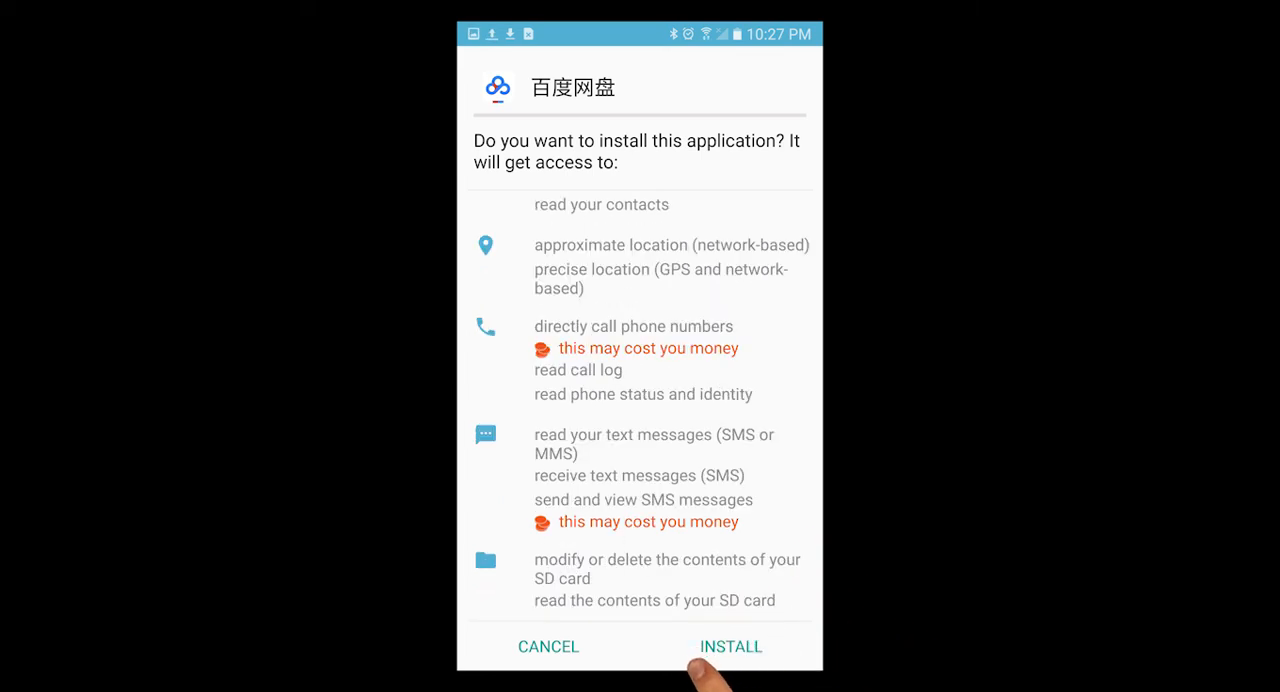
Install the Baidu Netdisk app on the phone and go to the existing-account login
left_click(730, 646)
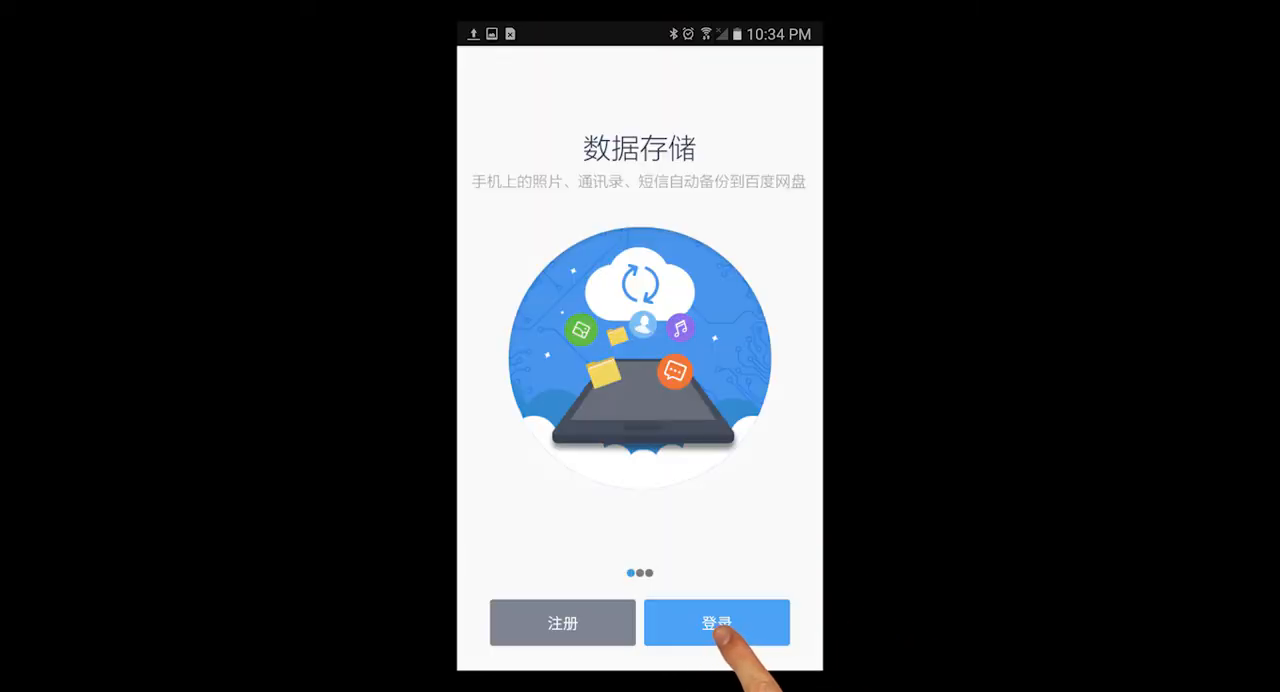
left_click(716, 622)
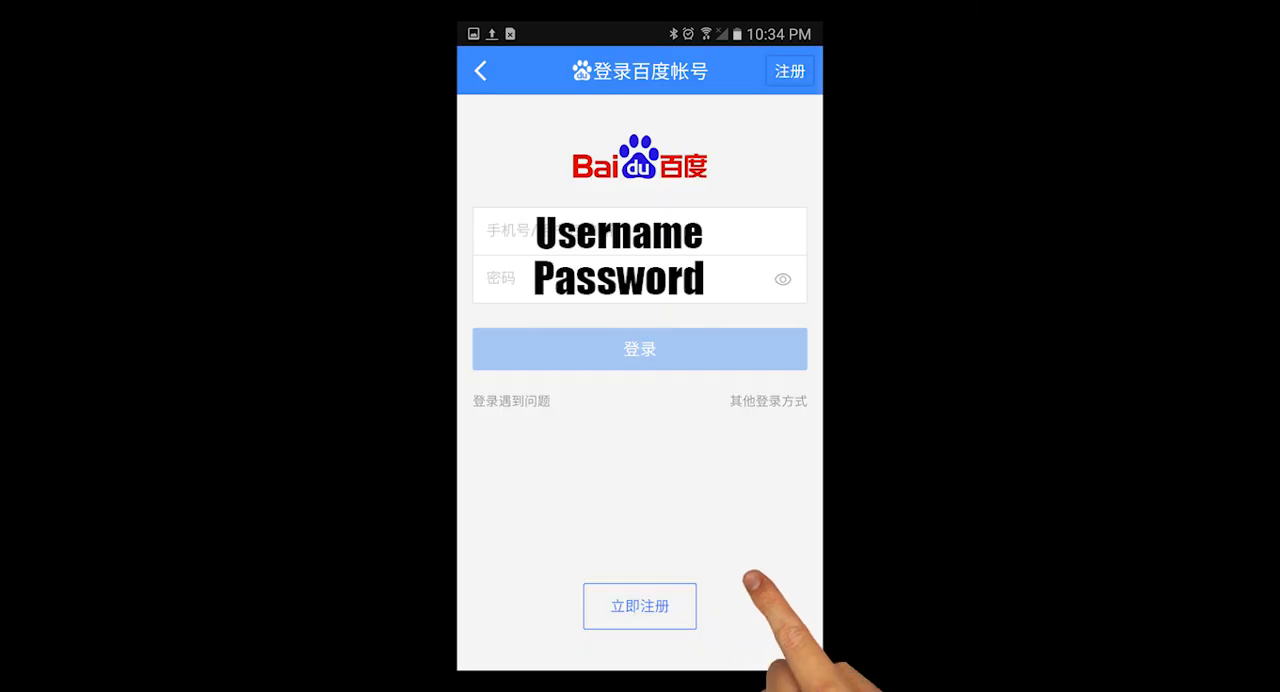
Log in to the app with the new account to unlock the expanded storage
left_click(640, 348)
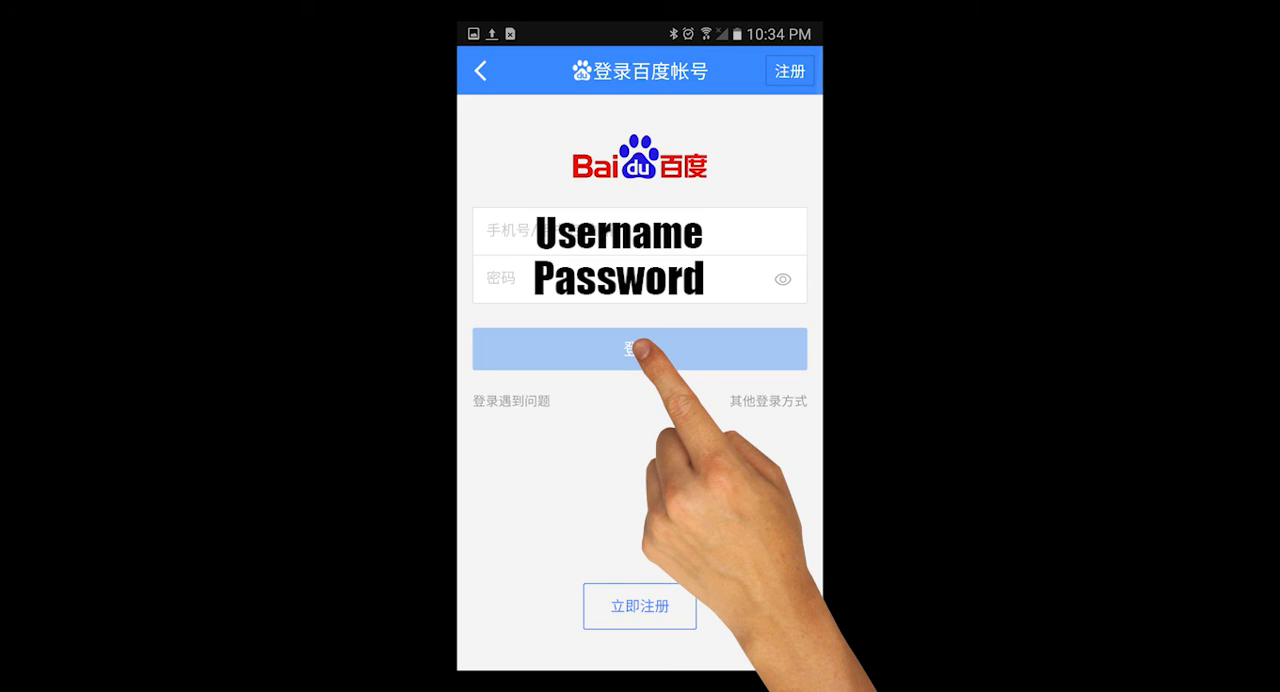
left_click(640, 348)
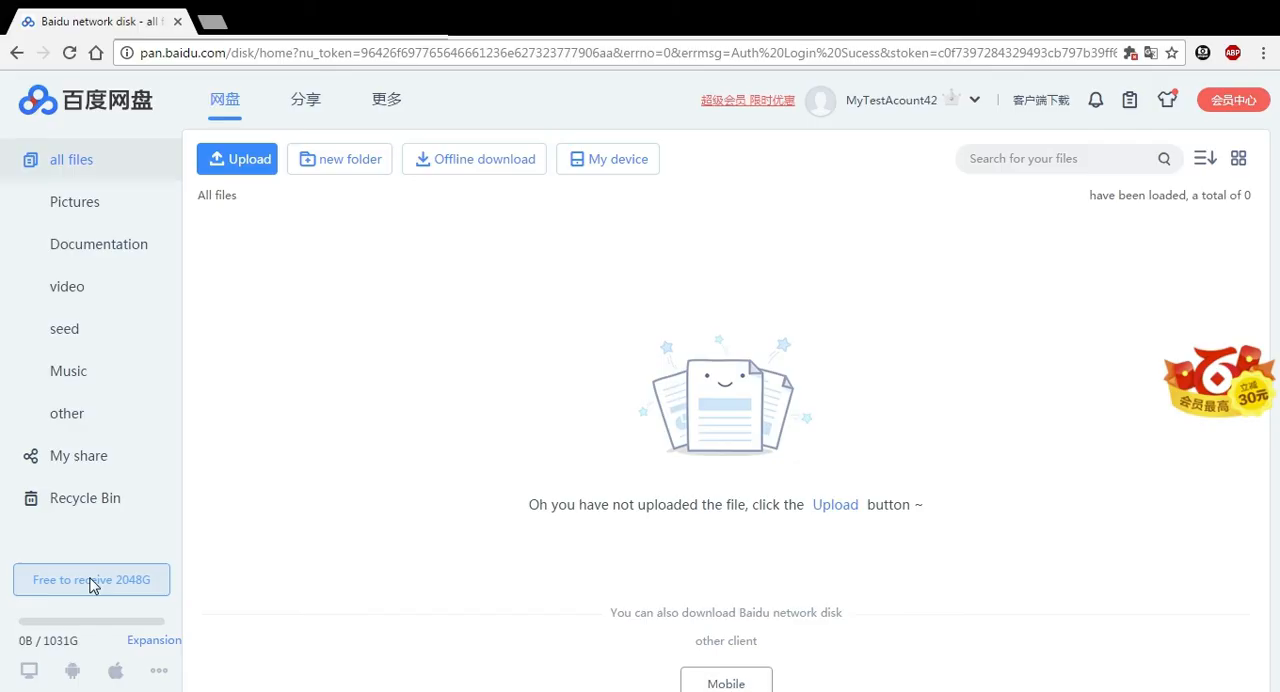